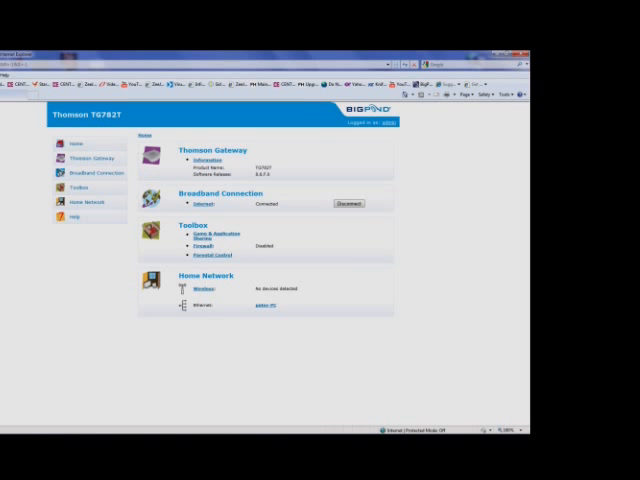
# Create a new RealFlight game entry under Toolbox, attempt to add a port rule, and dismiss the warning
pyautogui.click(74, 188)
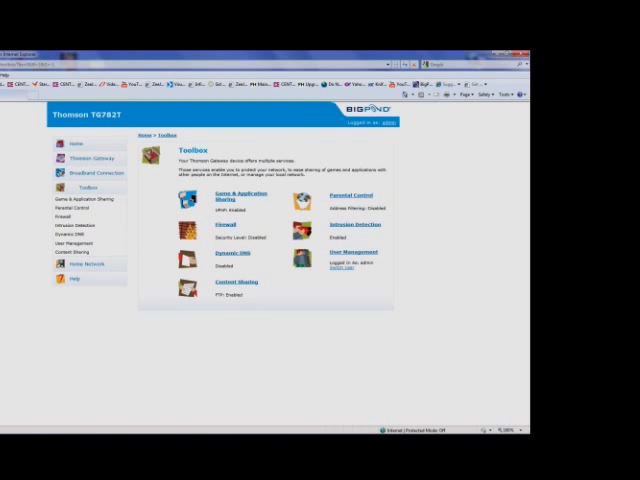
pyautogui.click(236, 194)
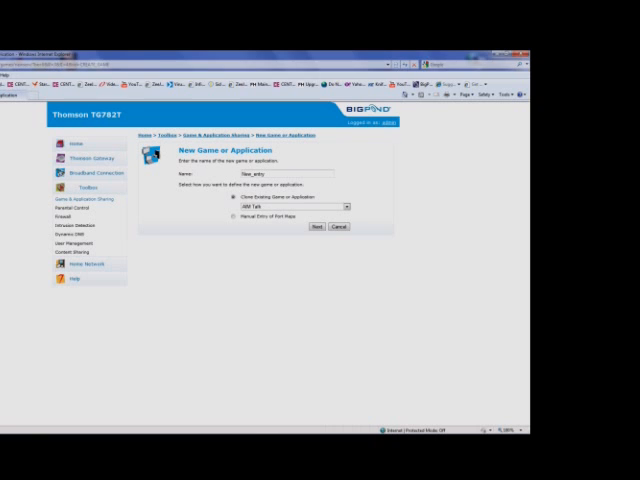
pyautogui.click(322, 226)
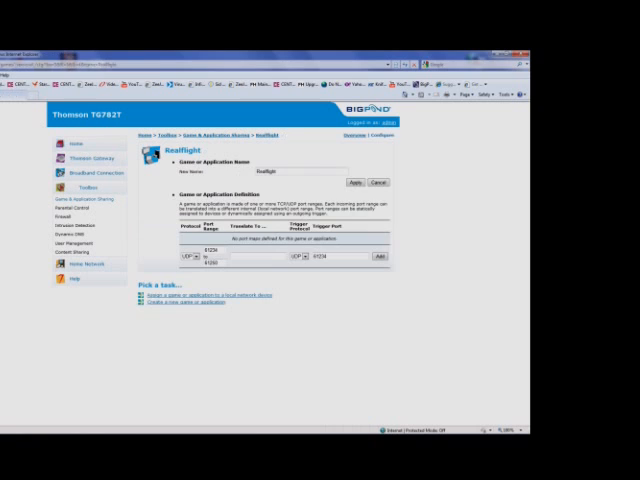
pyautogui.click(378, 256)
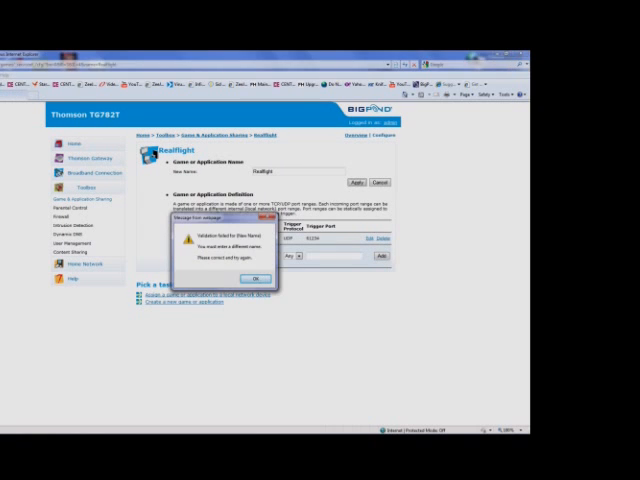
pyautogui.click(256, 278)
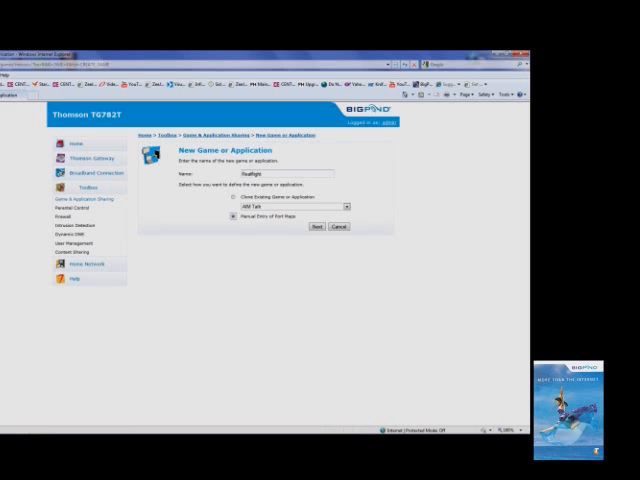
# Create the entry again, add a port rule row, clear the warning and start filling the port fields
pyautogui.click(316, 224)
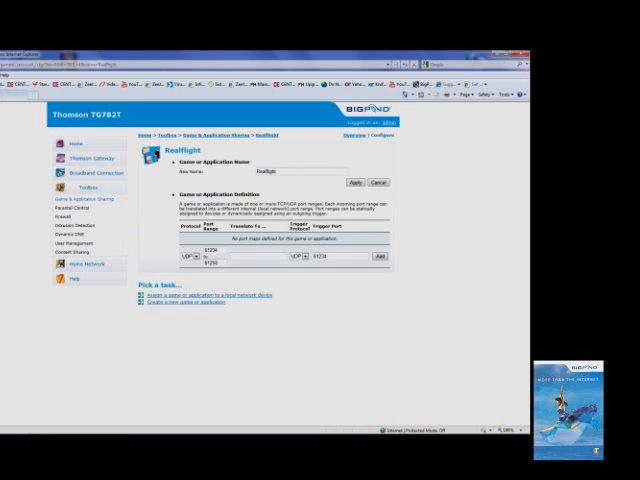
pyautogui.click(380, 256)
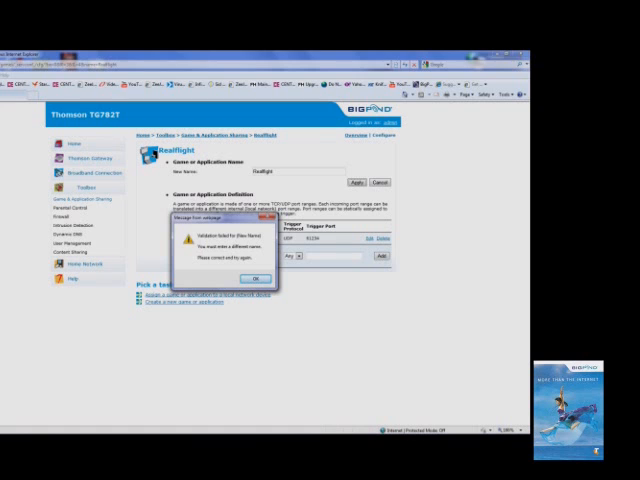
pyautogui.click(242, 278)
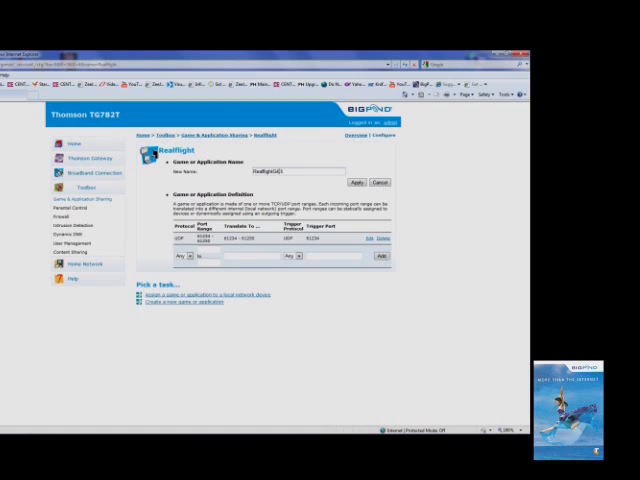
pyautogui.click(356, 182)
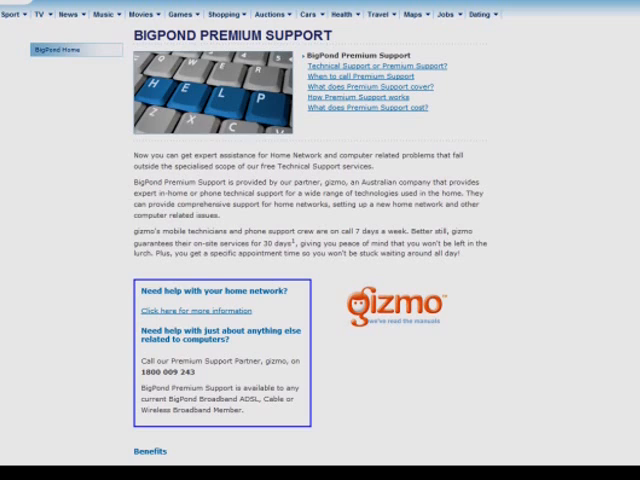
pyautogui.scroll(-3)
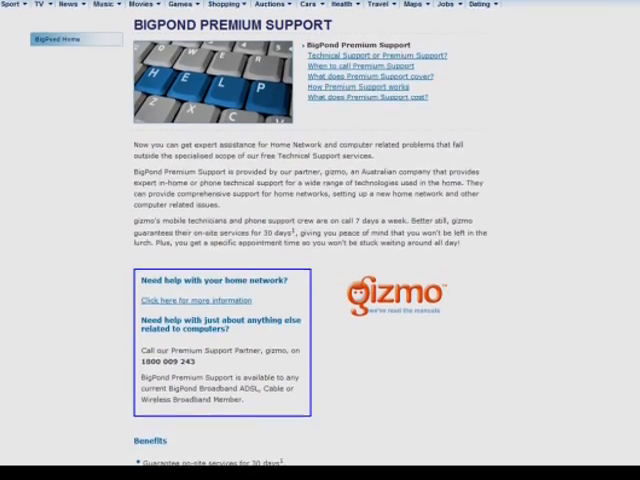
pyautogui.scroll(-3)
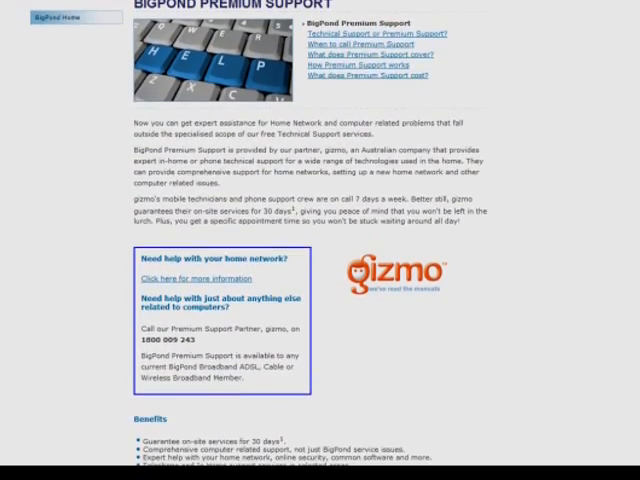
pyautogui.scroll(-3)
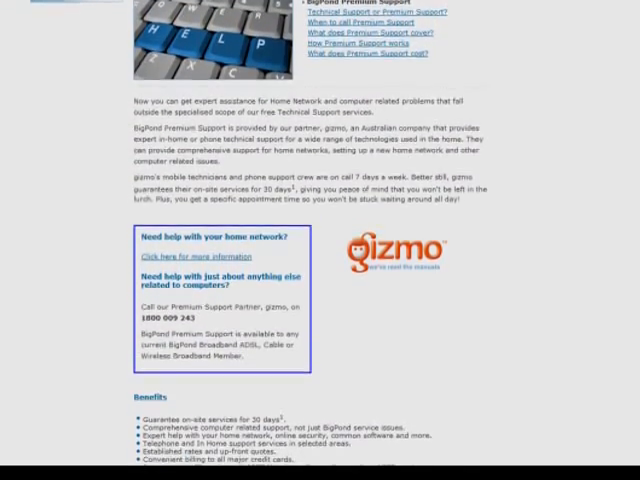
pyautogui.scroll(-3)
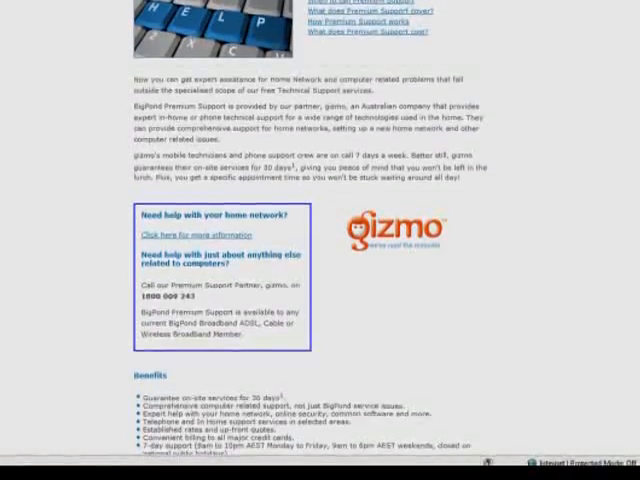
pyautogui.scroll(-3)
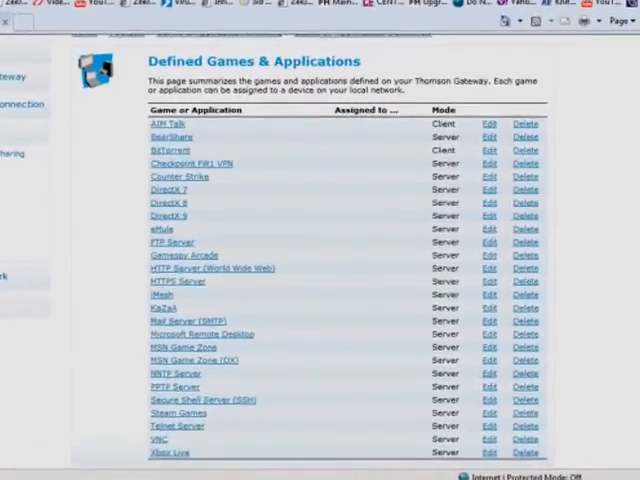
# Scroll the Defined Games & Applications list down to the BitTorrent client entry
pyautogui.scroll(-3)
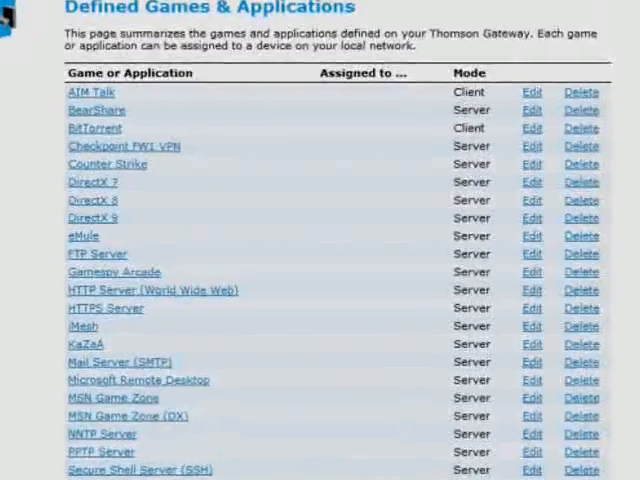
pyautogui.scroll(-3)
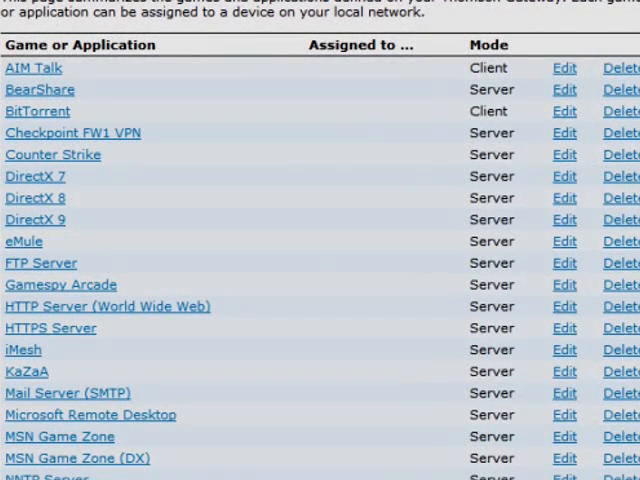